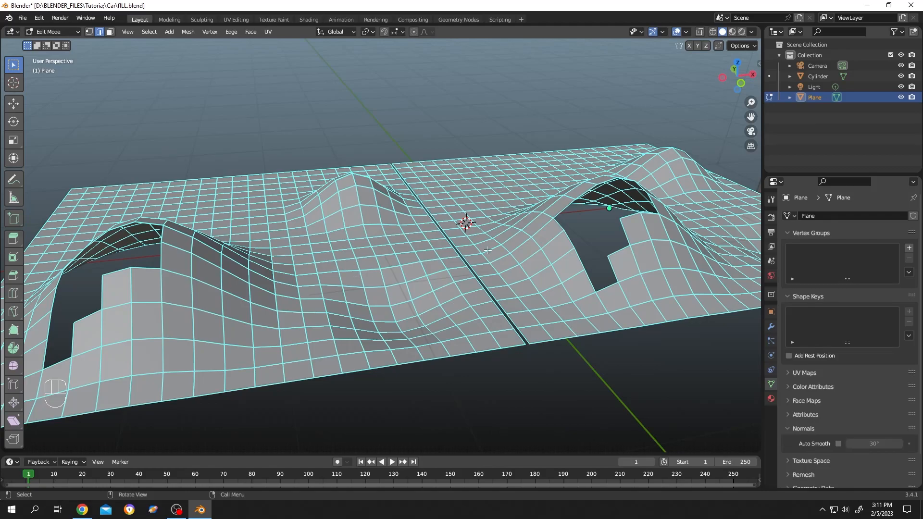
{"action": "mouse_move", "coordinate": [185, 246]}
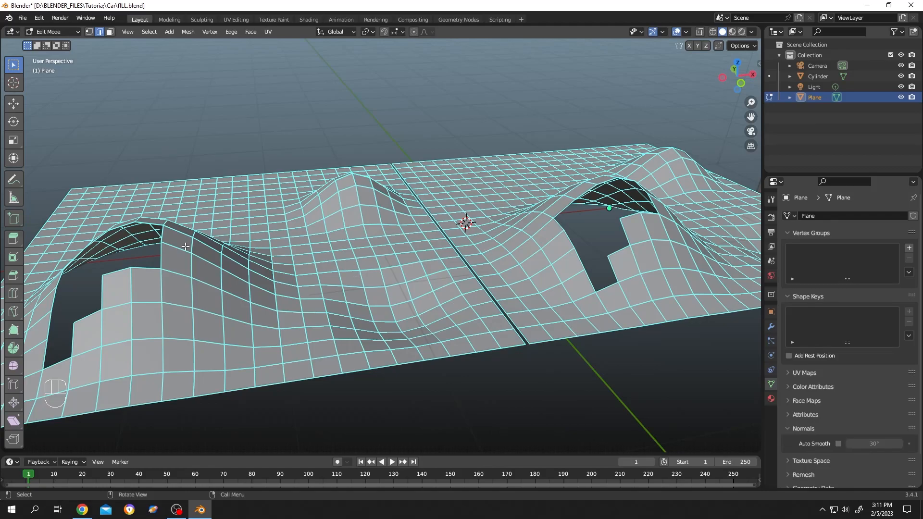
Zoom toward the right hill and loop-select the hole's border to fill it with one face
{"action": "key", "text": "shift"}
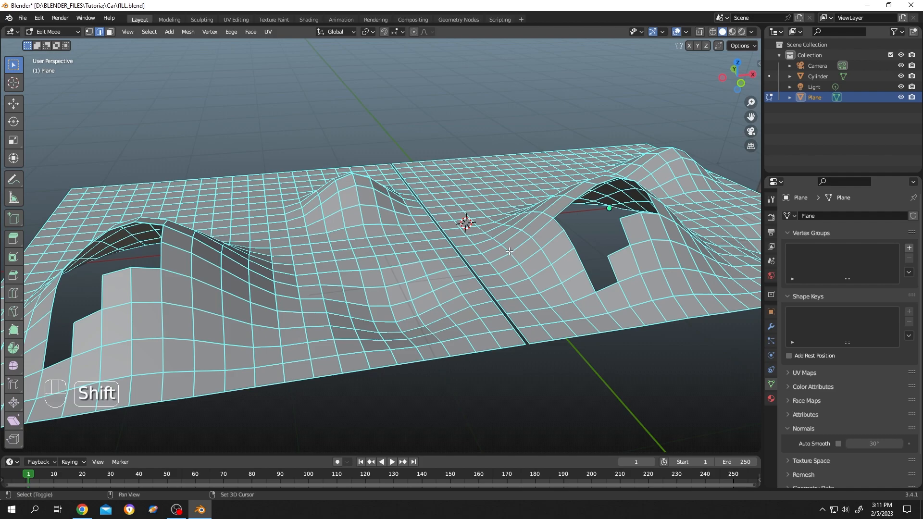
{"action": "scroll", "scroll_direction": "up", "scroll_amount": 3}
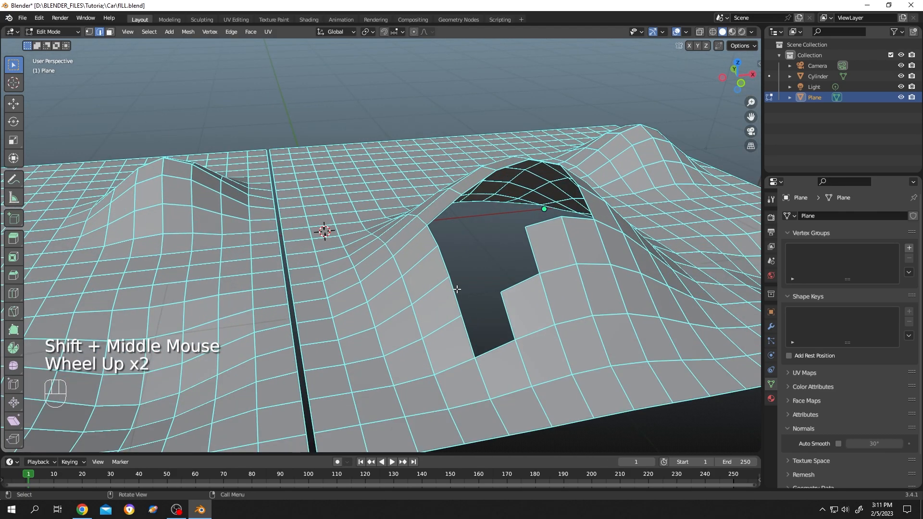
{"action": "scroll", "scroll_direction": "up", "scroll_amount": 3}
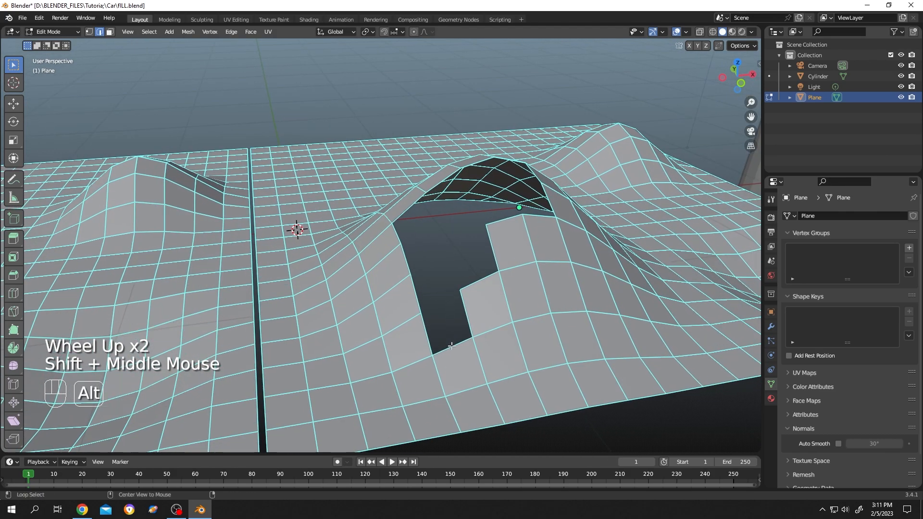
{"action": "left_click", "coordinate": [475, 280]}
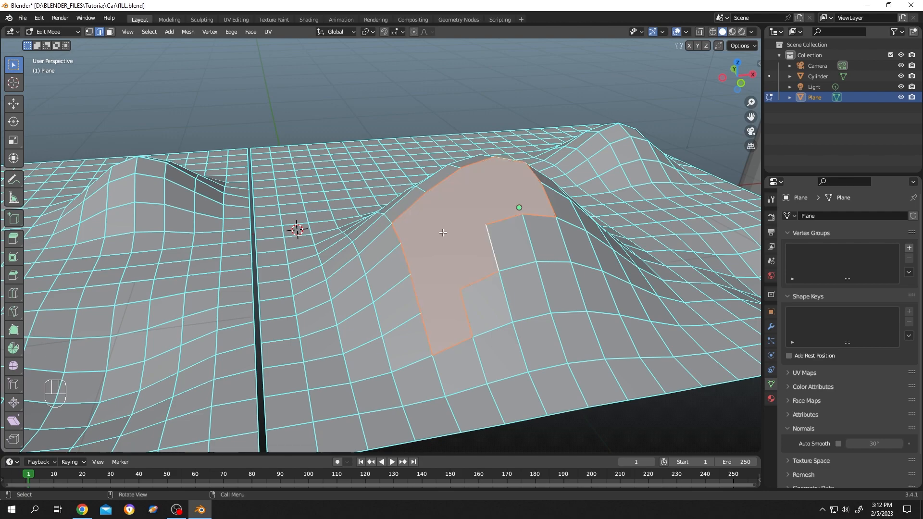
Apply Shade Smooth to the whole hilly plane from the object context menu
{"action": "right_click", "coordinate": [443, 232]}
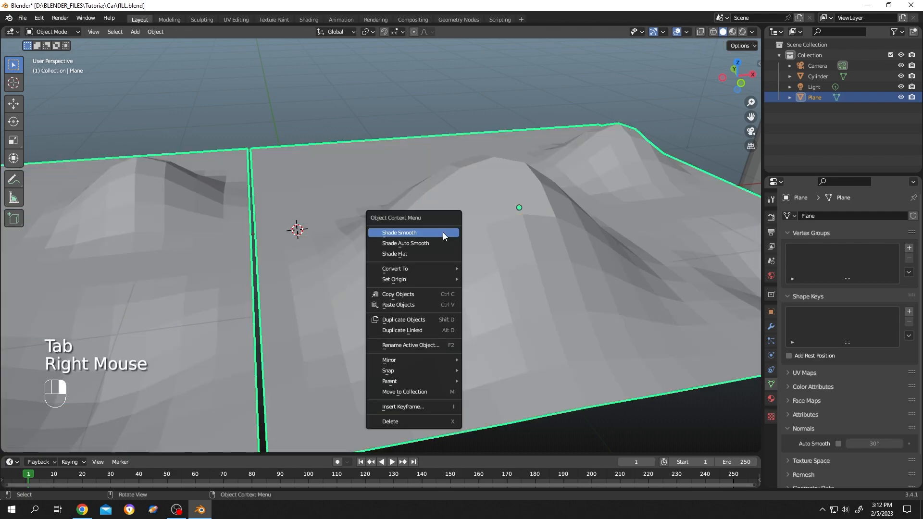
{"action": "left_click", "coordinate": [399, 232]}
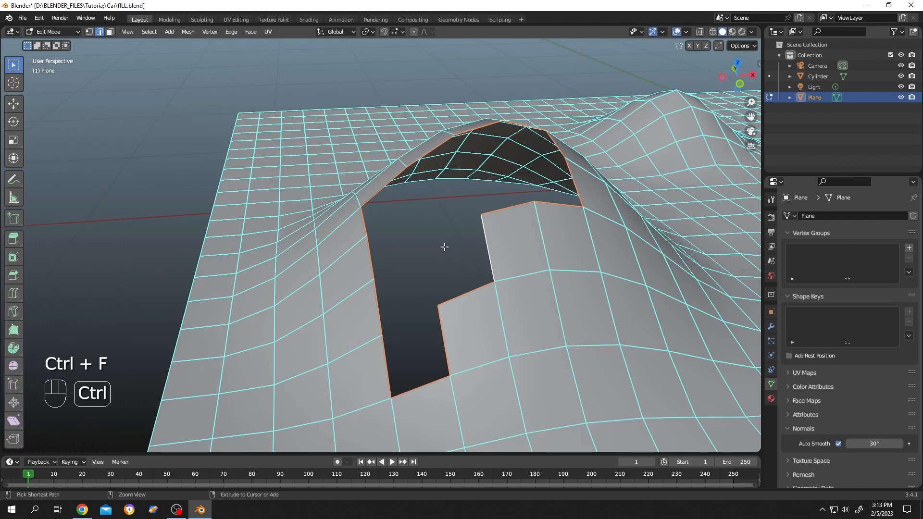
Fill the right hill's hole with triangulated faces and inspect the smooth shading in Object Mode
{"action": "key", "text": "ctrl+f"}
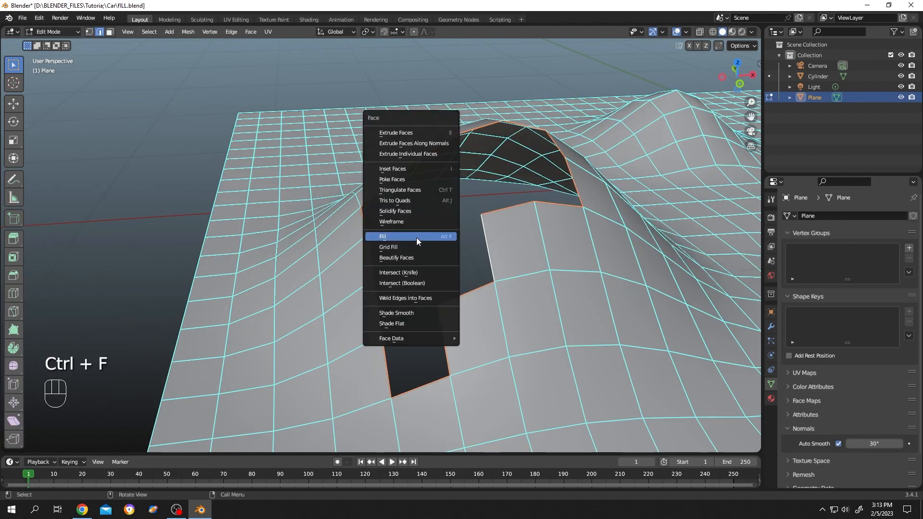
{"action": "left_click", "coordinate": [382, 236]}
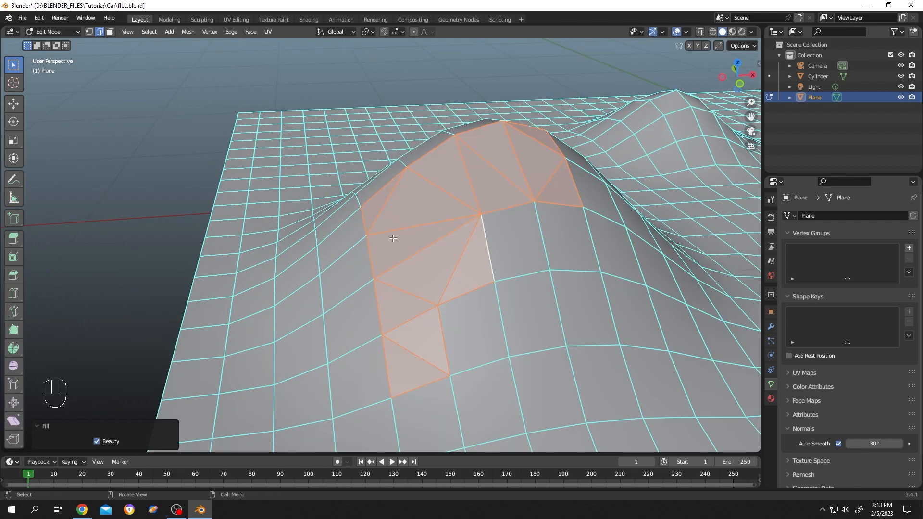
{"action": "key", "text": "Tab"}
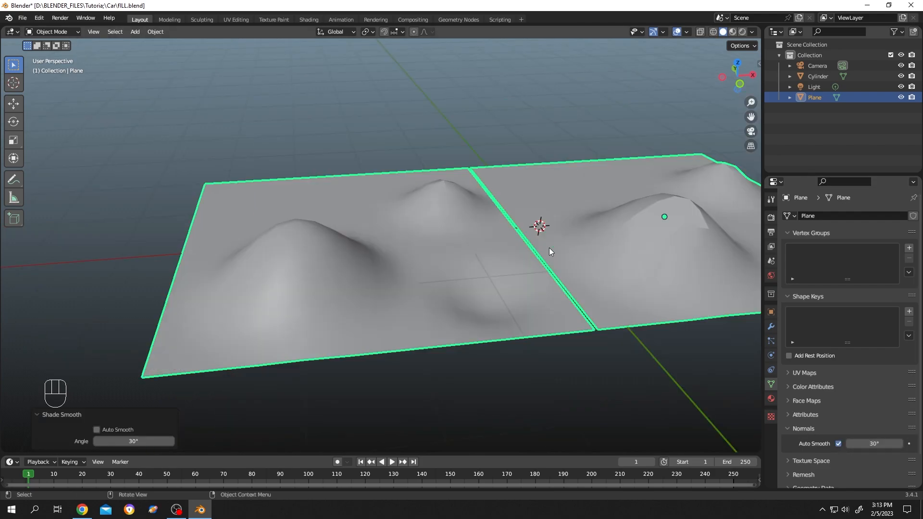
{"action": "mouse_move", "coordinate": [391, 265]}
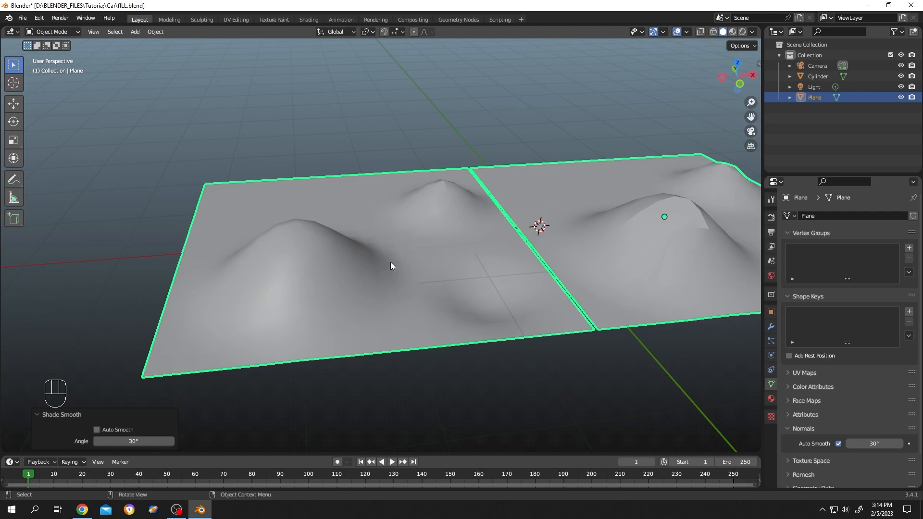
{"action": "key", "text": "Tab"}
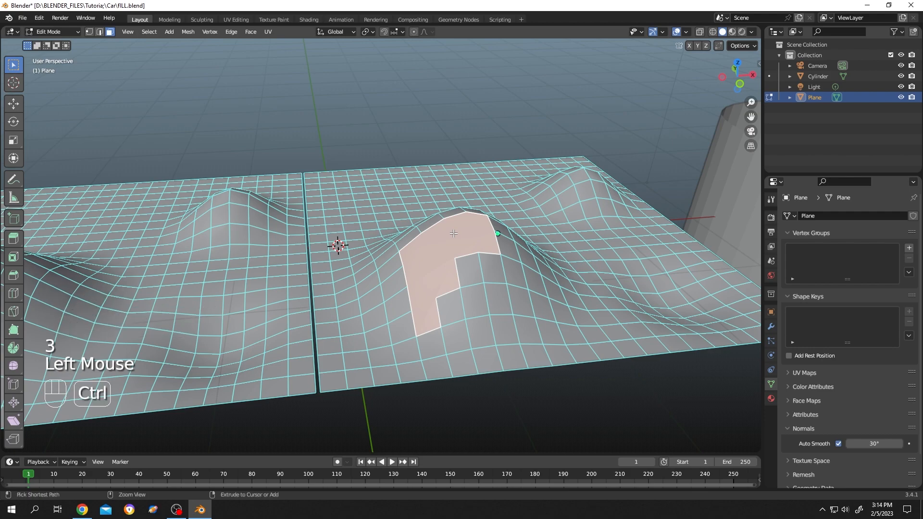
Triangulate the fill face with Ctrl+T and check the smooth-shaded result in Object Mode
{"action": "key", "text": "ctrl+t"}
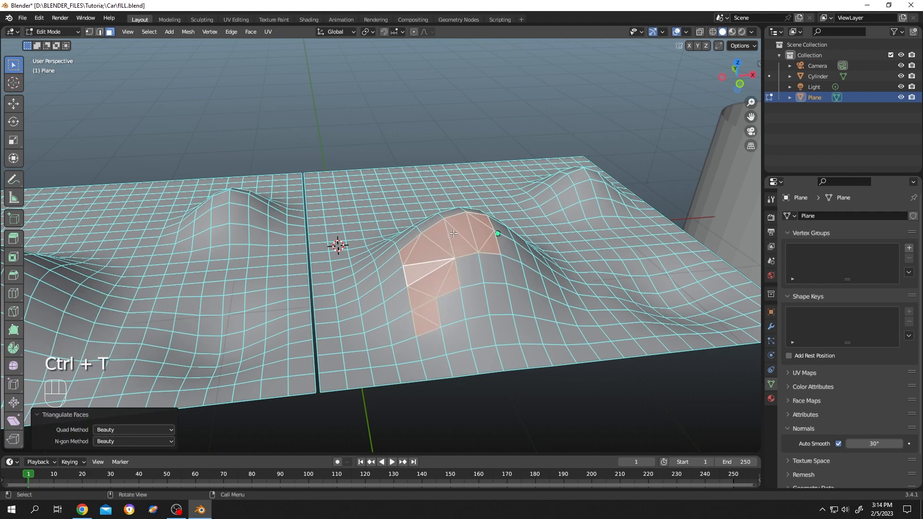
{"action": "key", "text": "Tab"}
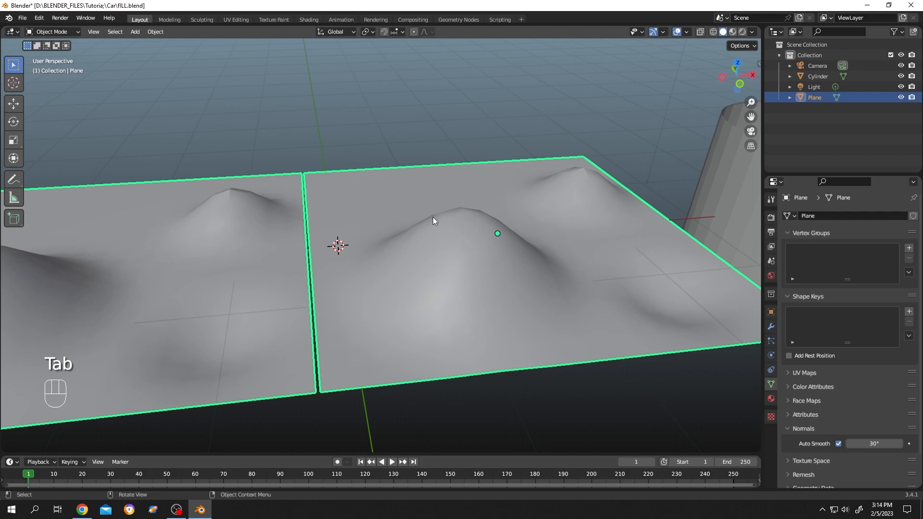
{"action": "key", "text": "Tab"}
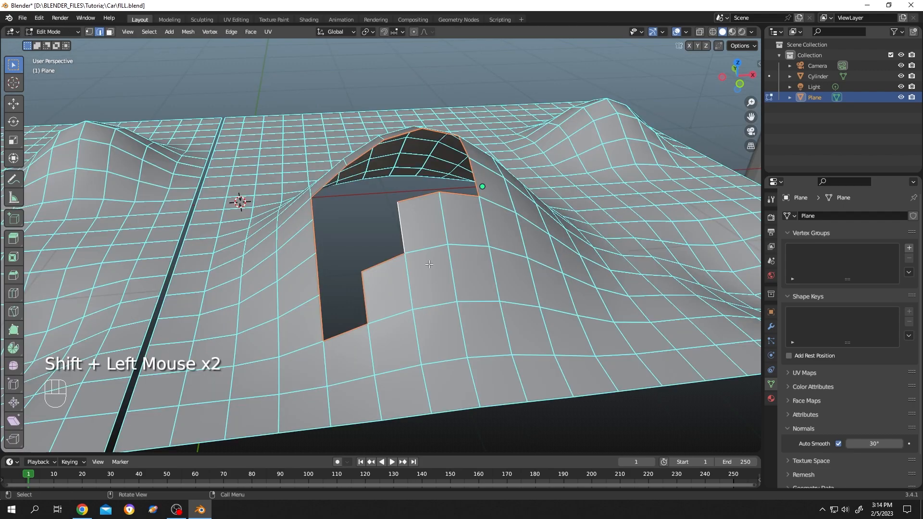
Grid Fill the right hill's hole with quads and reduce the span to 3
{"action": "key", "text": "ctrl"}
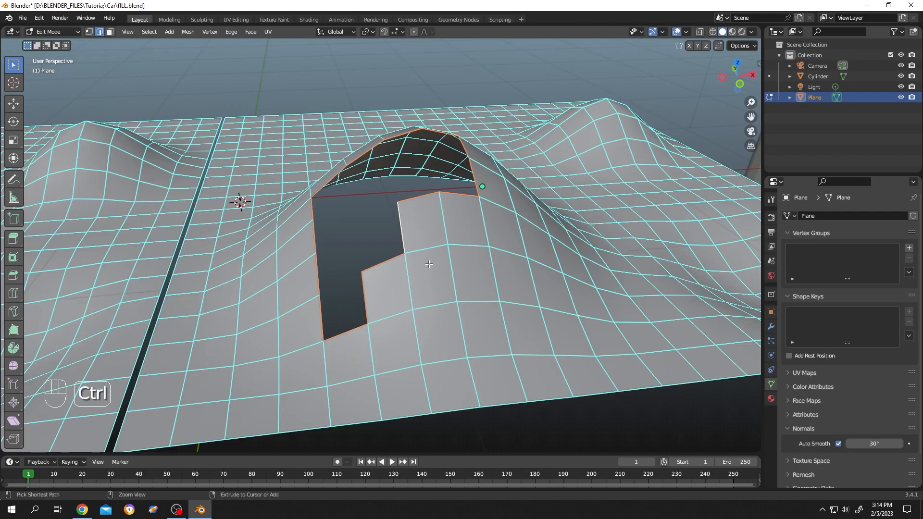
{"action": "key", "text": "ctrl+f"}
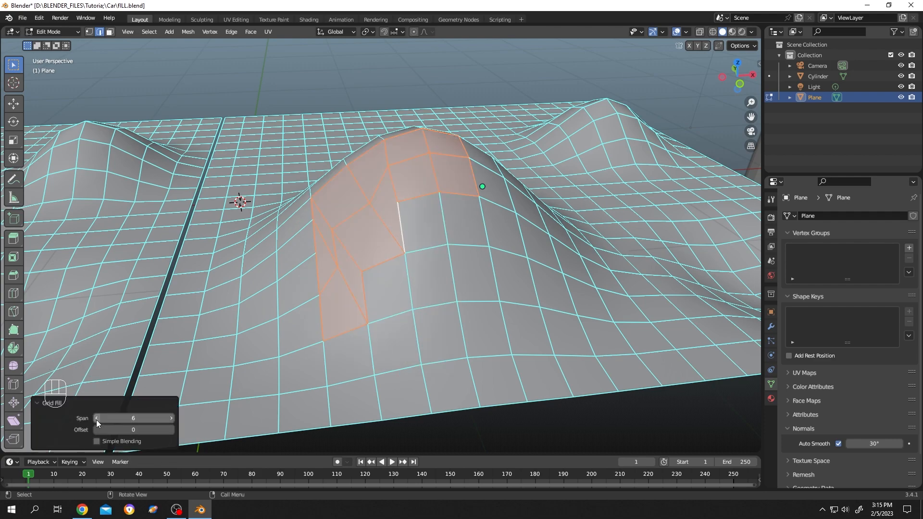
{"action": "left_click", "coordinate": [97, 418]}
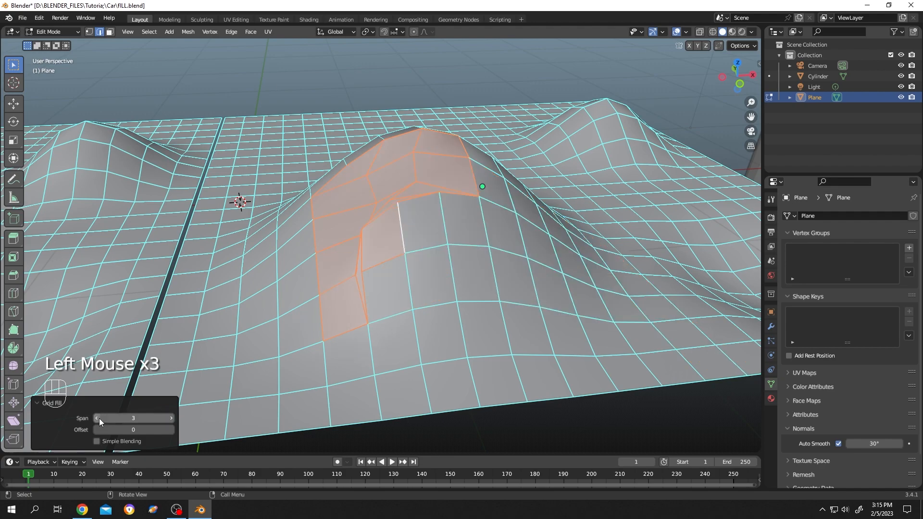
{"action": "left_click", "coordinate": [474, 275]}
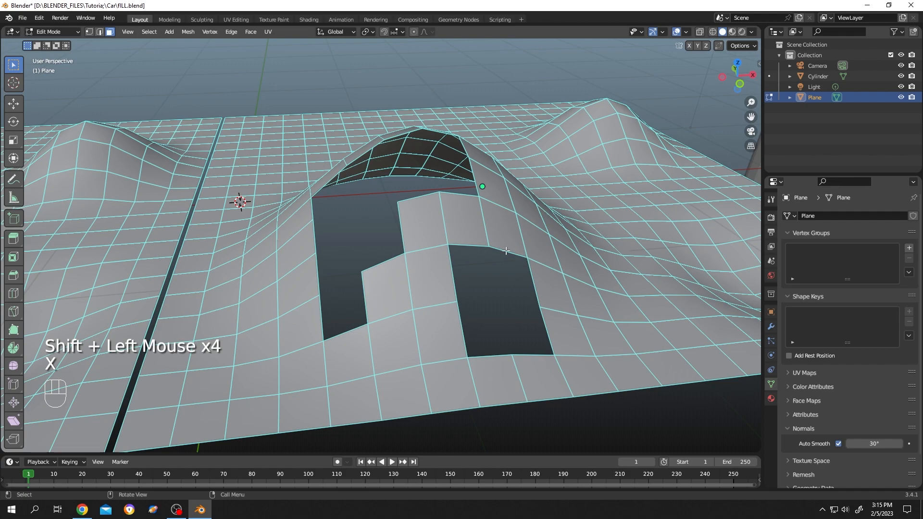
Revert to the original hole and loop-select its border for refilling
{"action": "key", "text": "ctrl+f"}
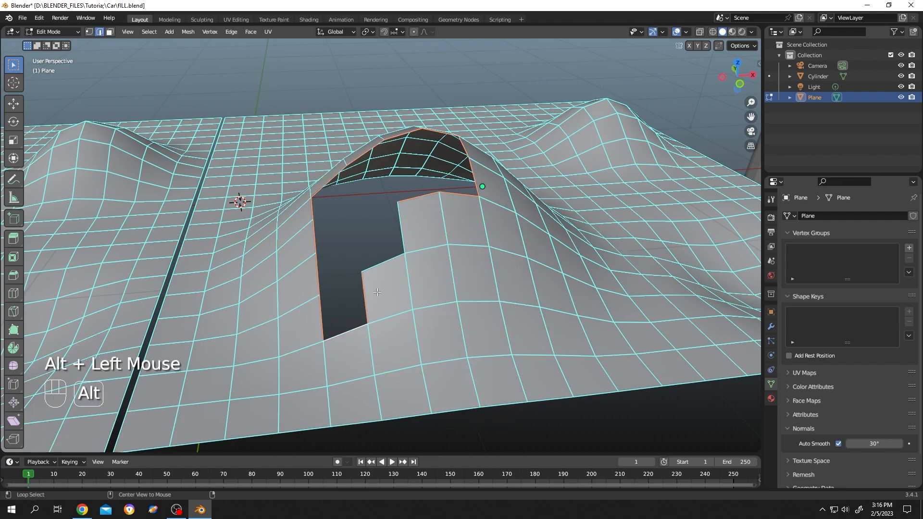
{"action": "left_click", "coordinate": [403, 234]}
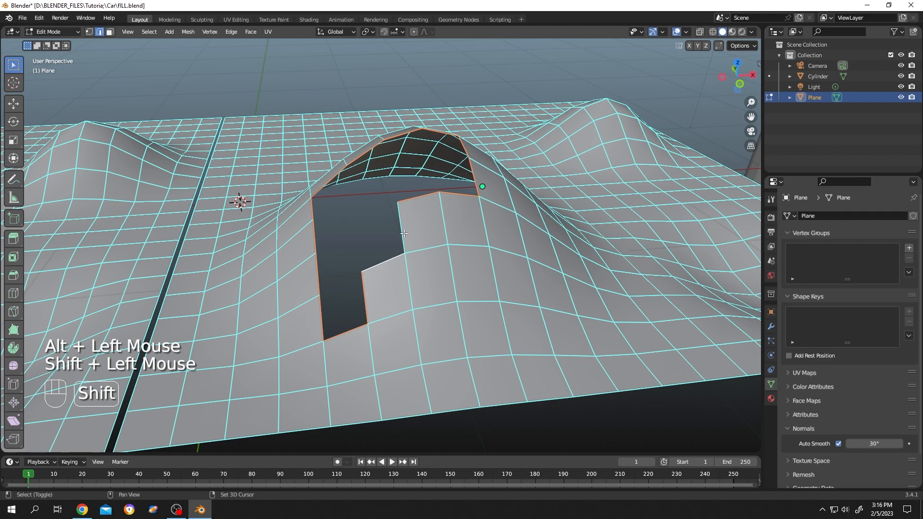